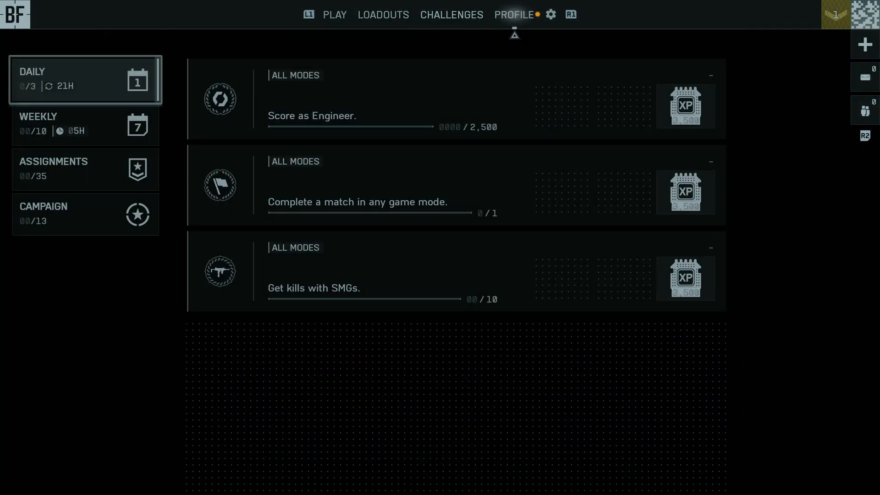
Go Home and open Battlefield 6's Manage Game Content list showing installed add-on sizes.
{"action": "left_click", "coordinate": [551, 15]}
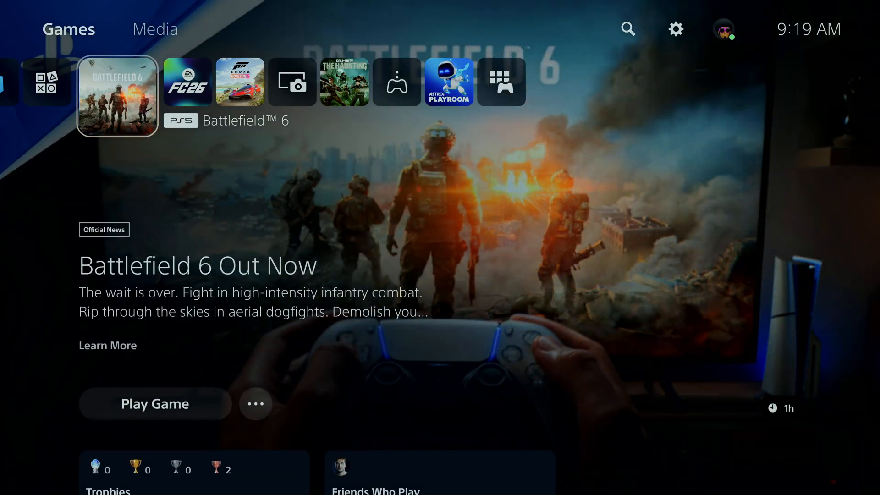
{"action": "left_click", "coordinate": [256, 404]}
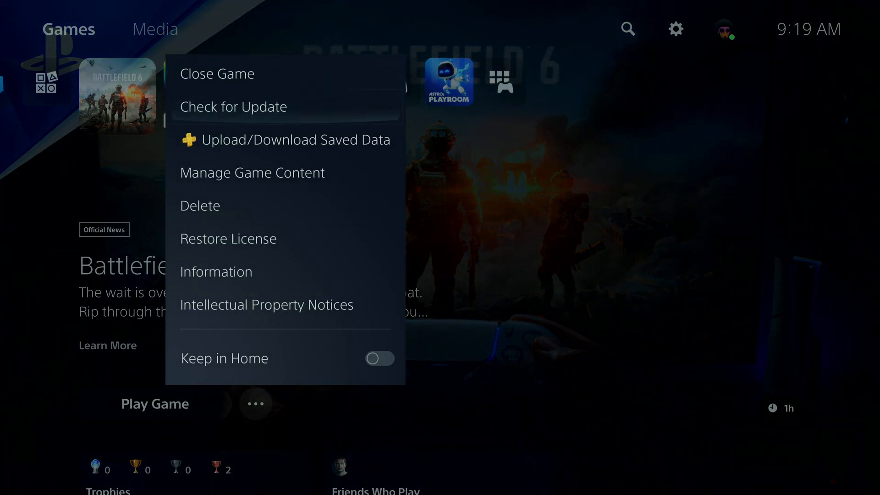
{"action": "left_click", "coordinate": [251, 173]}
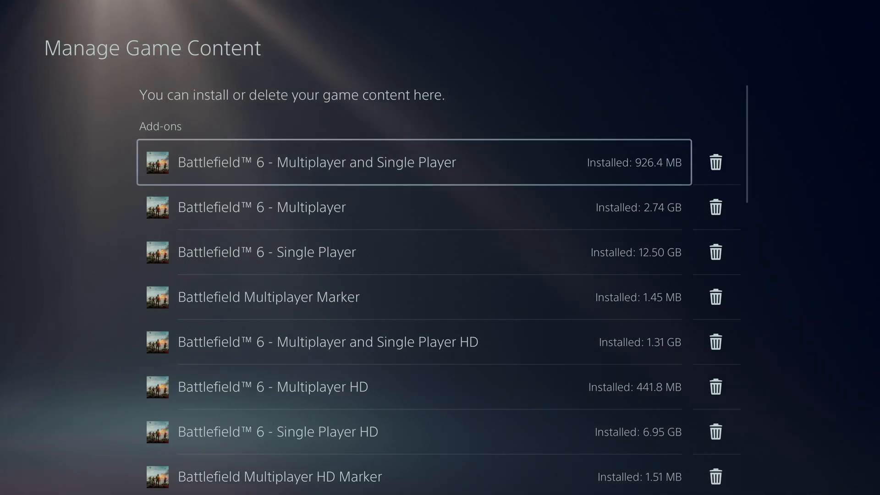
{"action": "key", "text": "down"}
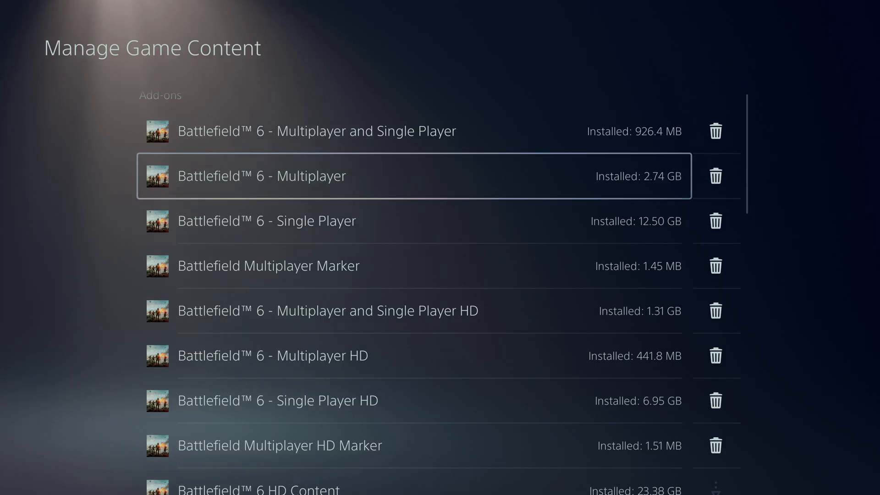
{"action": "mouse_move", "coordinate": [715, 176]}
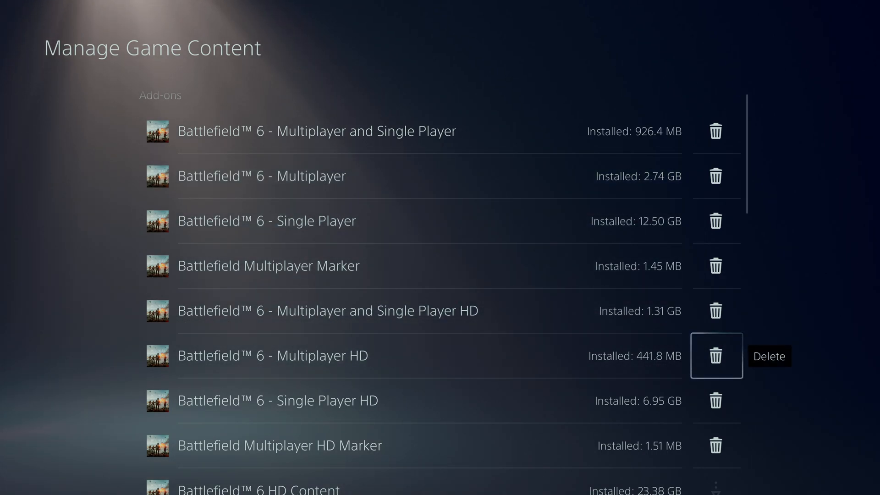
{"action": "scroll", "scroll_direction": "down", "scroll_amount": 3}
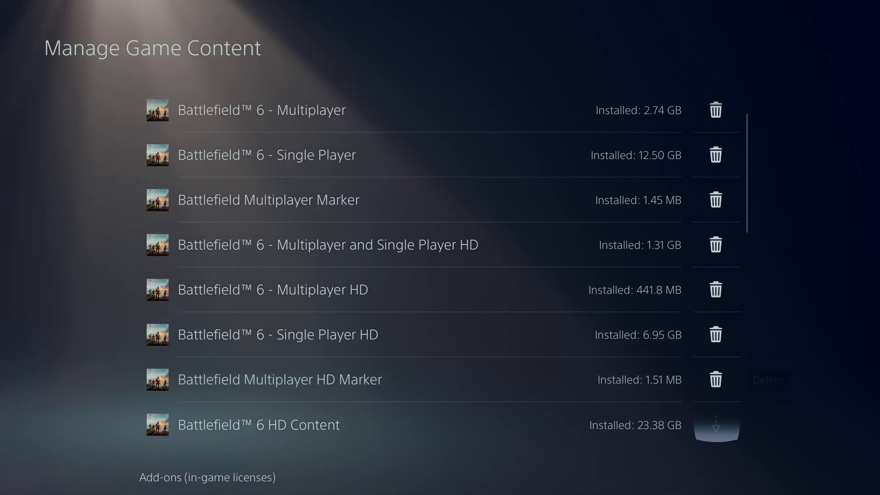
{"action": "scroll", "scroll_direction": "down", "scroll_amount": 3}
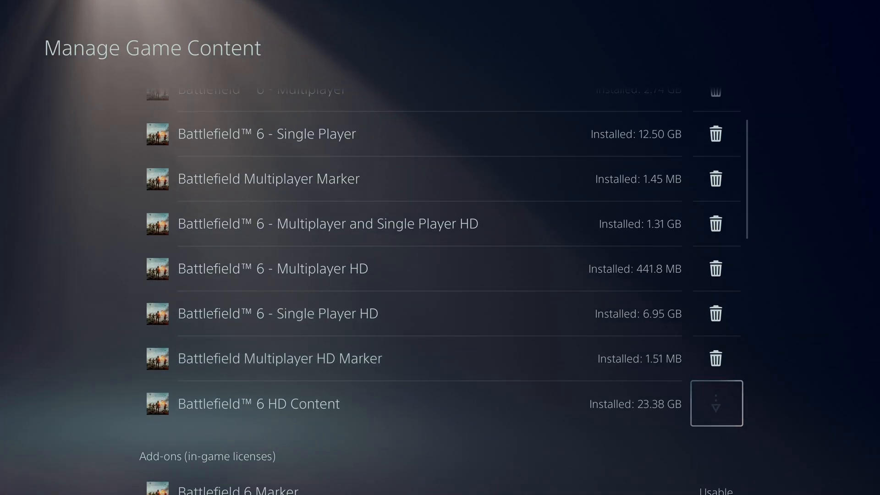